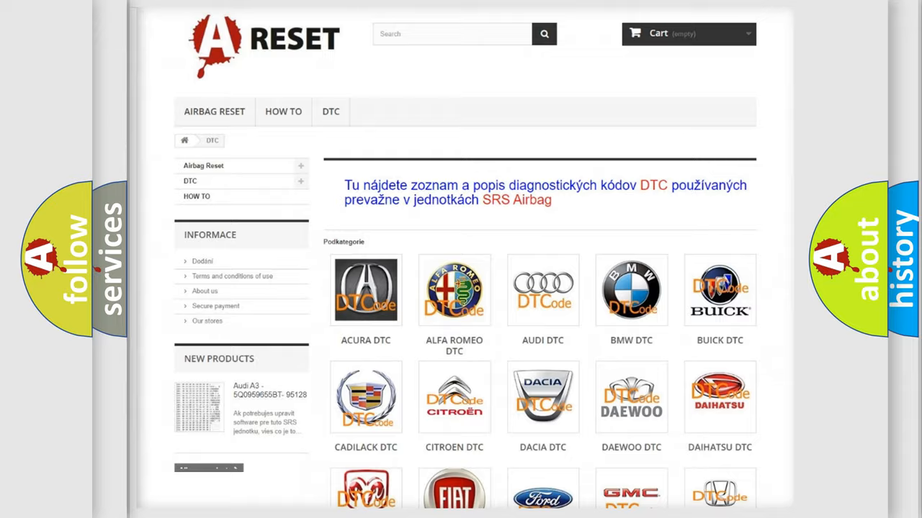
# Open the Jeep DTC subcategory page and review its grid of diagnostic trouble codes.
pyautogui.scroll(-3)
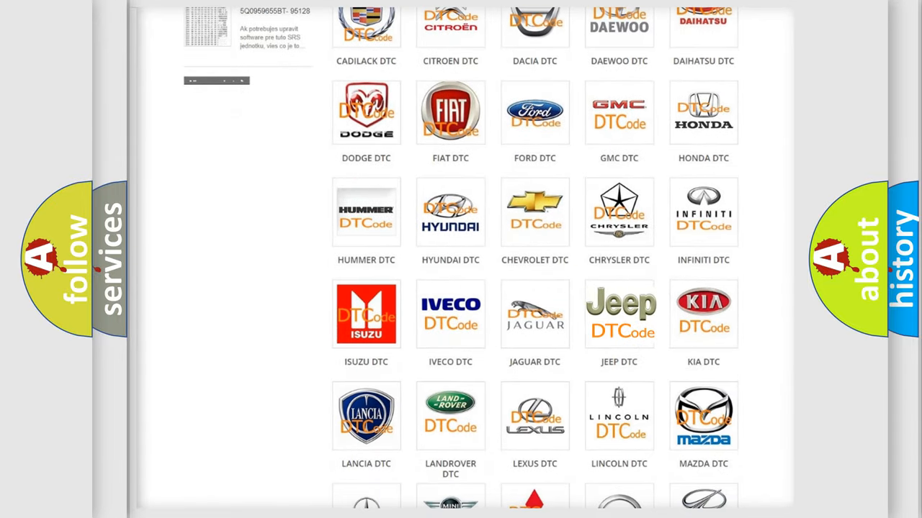
pyautogui.click(619, 314)
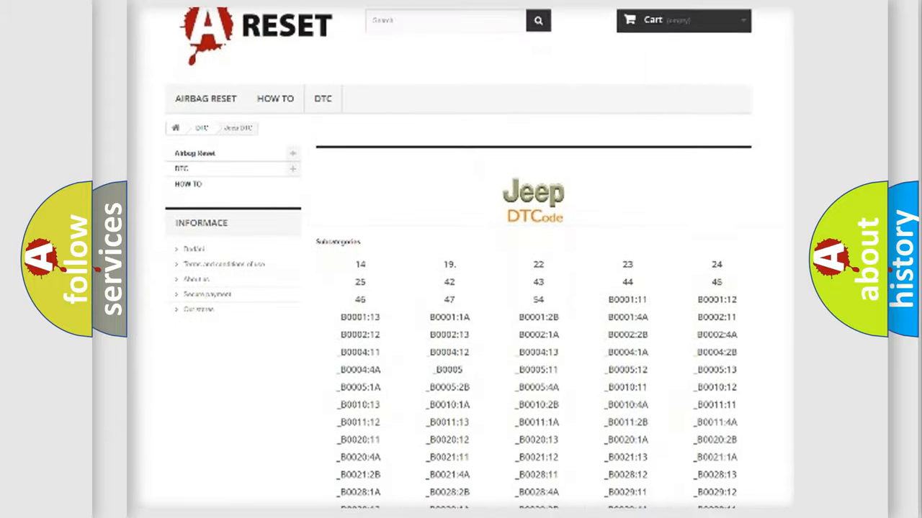
pyautogui.scroll(-3)
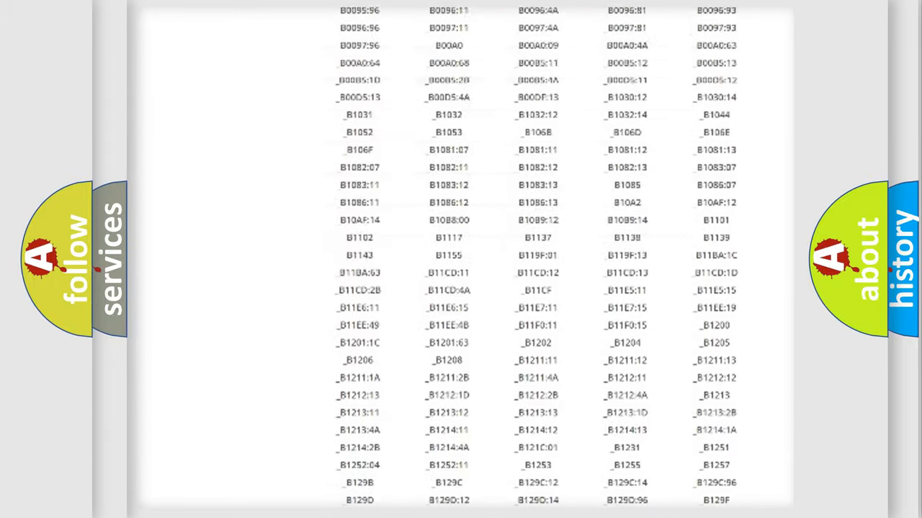
pyautogui.scroll(3)
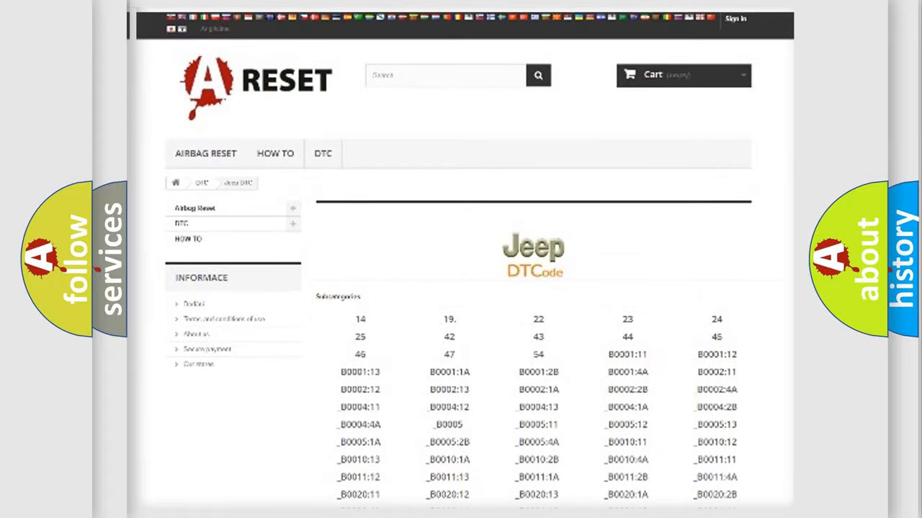